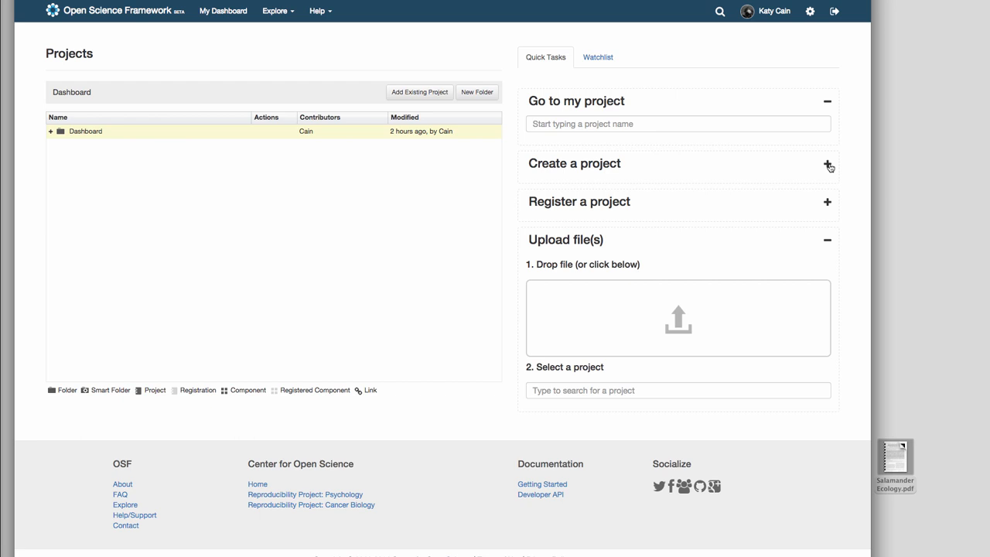
Step: Create the project 'New Project' with a description mentioning contributing members, files, explanatory text and images
left_click(827, 164)
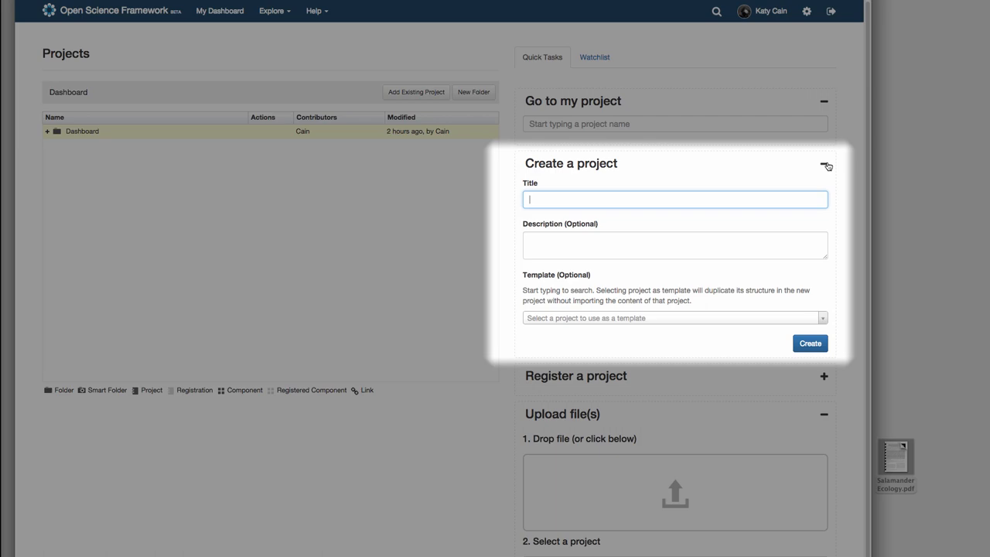
type("New Proj")
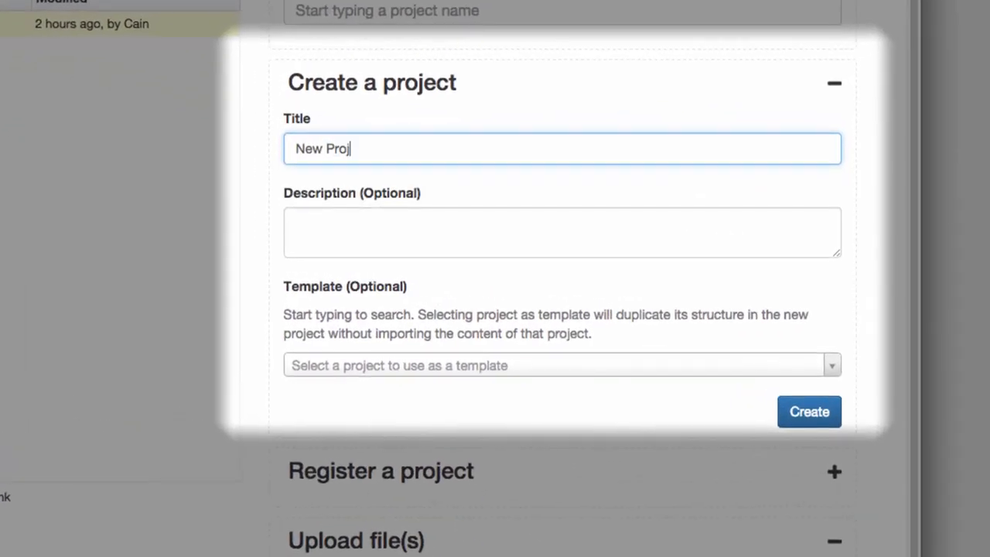
left_click(563, 232)
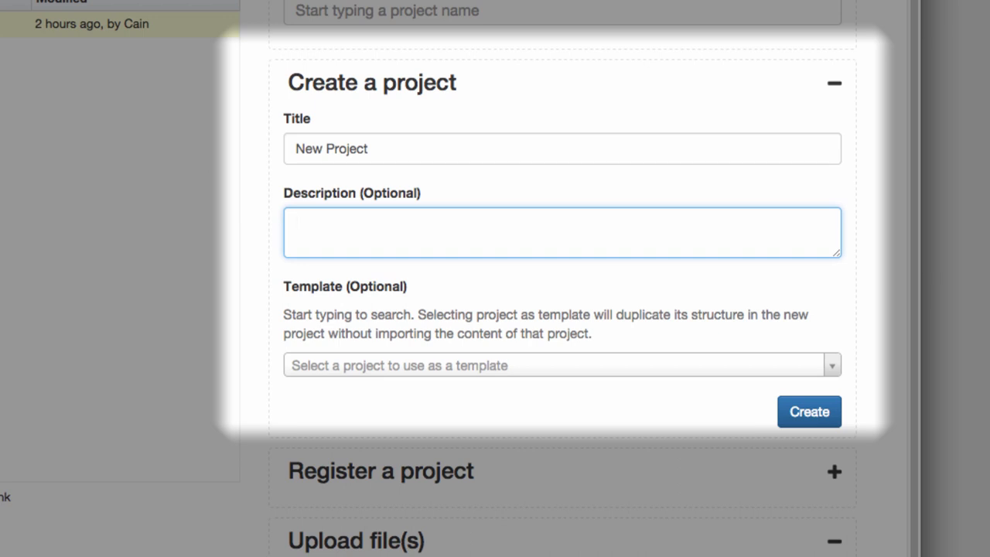
type("Contributing members,")
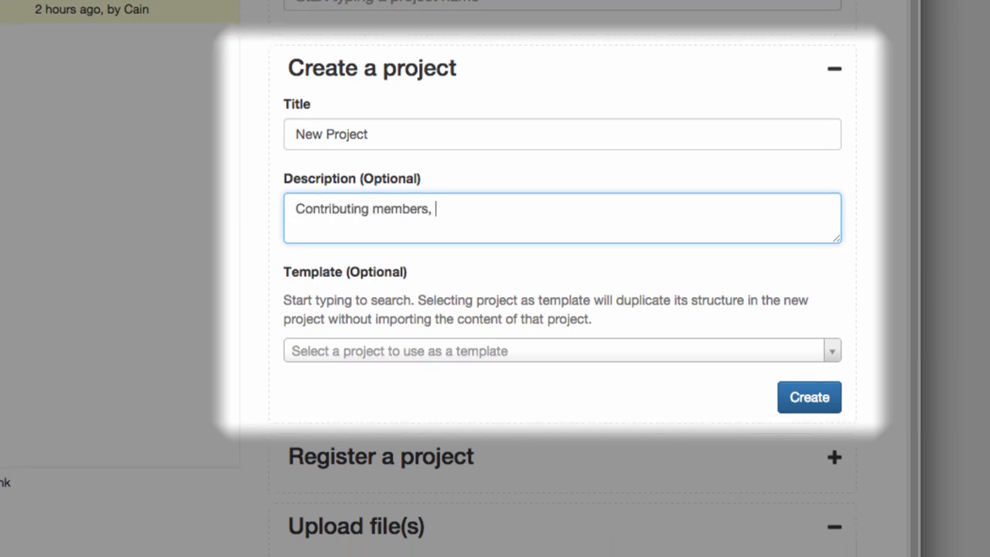
type("files,explana")
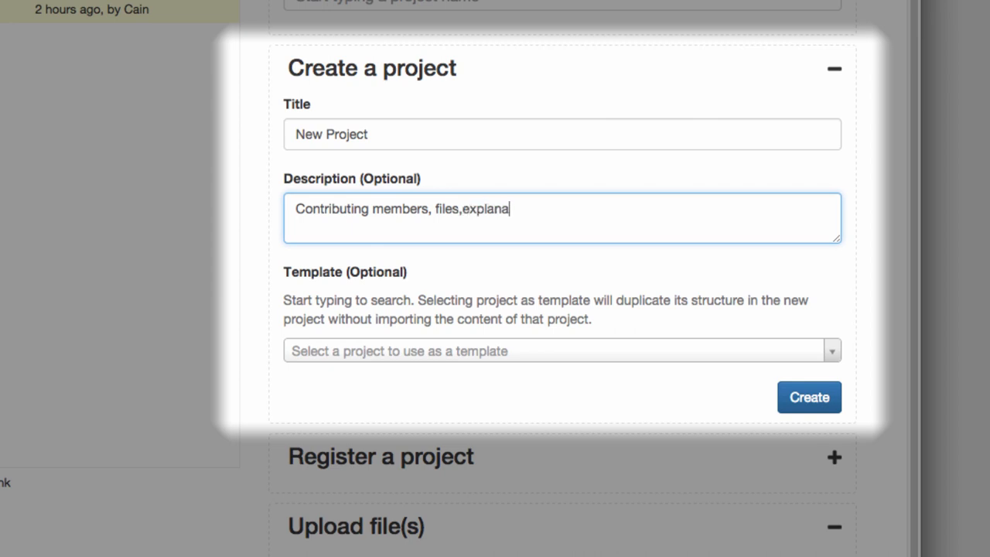
type("tory text, and images.")
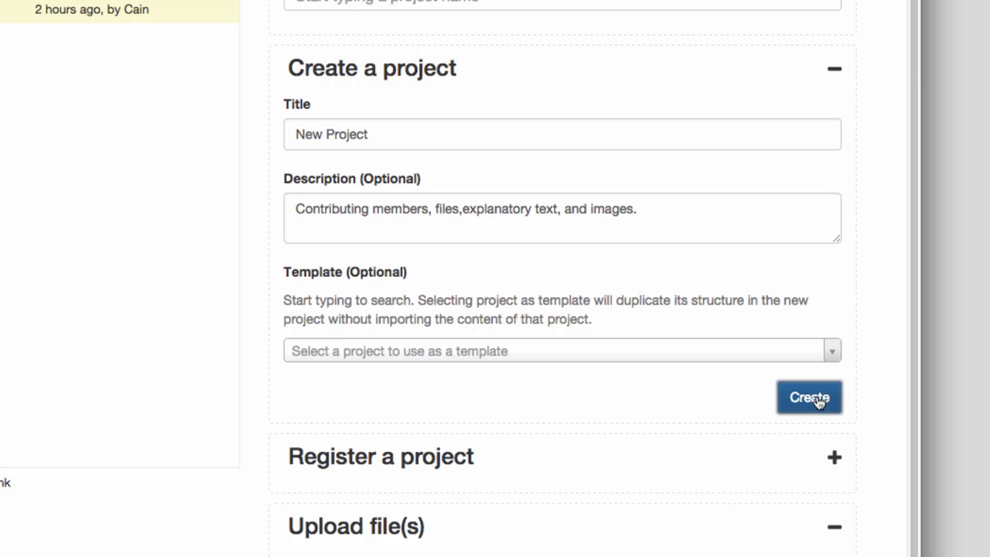
left_click(809, 396)
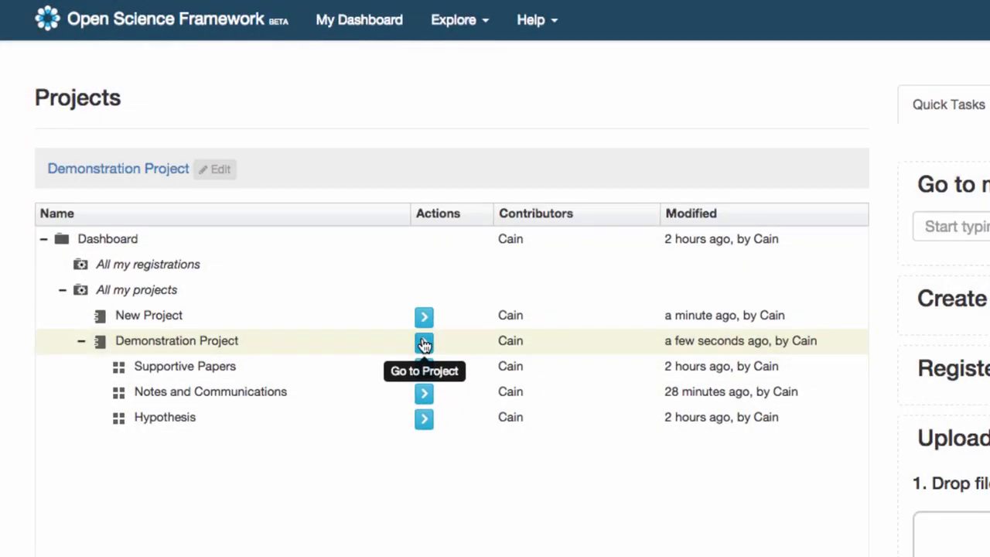
Step: Go into the Demonstration Project from the projects list to reach its files page
left_click(423, 342)
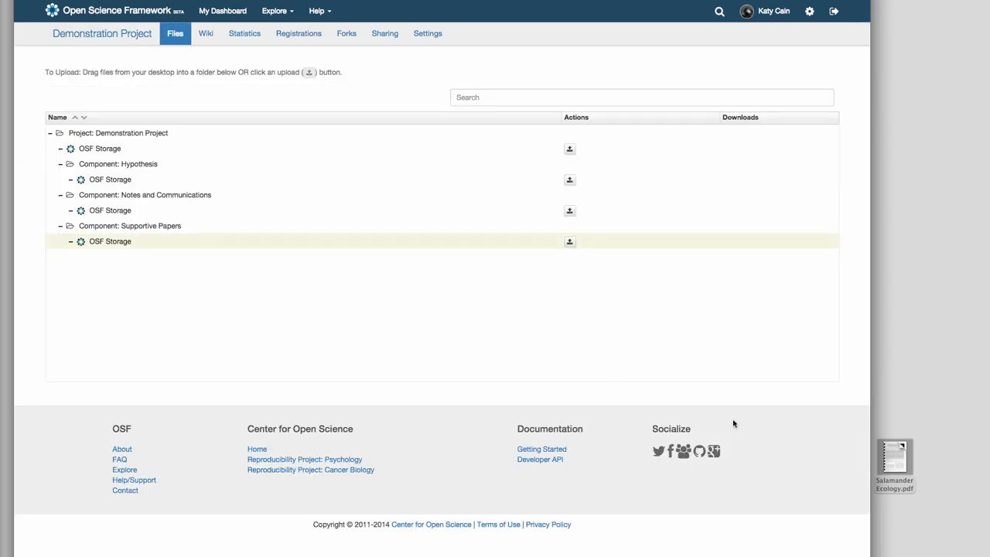
Step: Drop Salamander Ecology.pdf into Notes and Communications OSF Storage, then go back to the project overview
left_click_drag(894, 461, 116, 225)
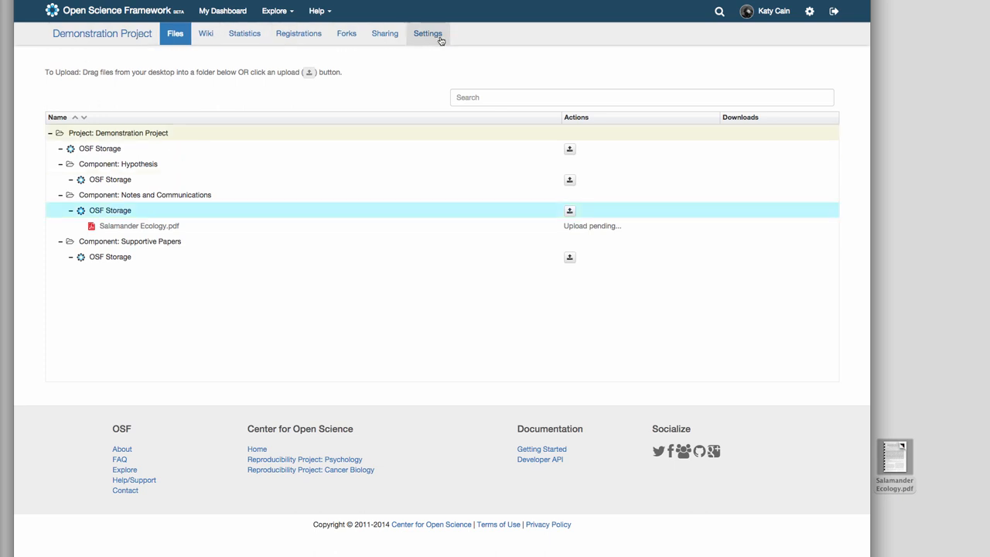
mouse_move(229, 59)
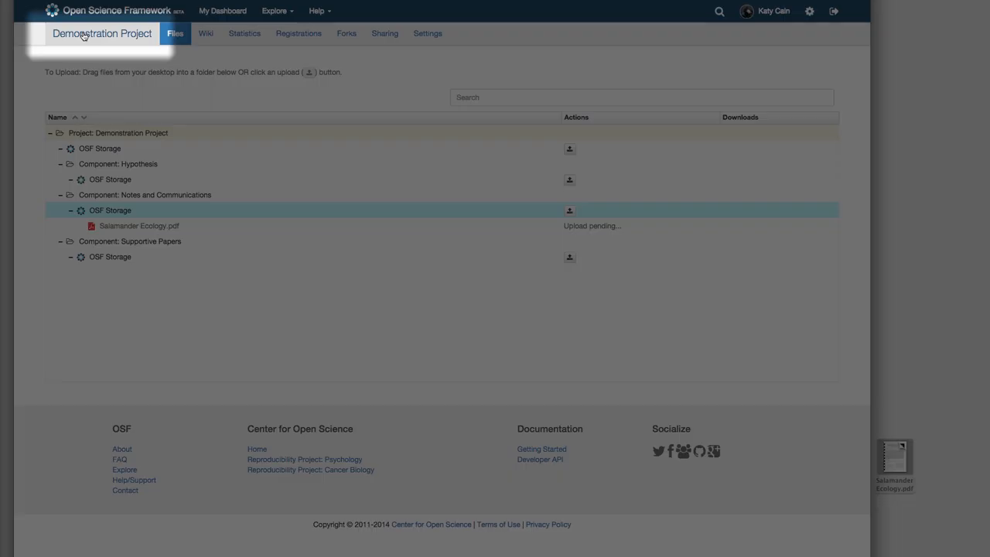
left_click(102, 34)
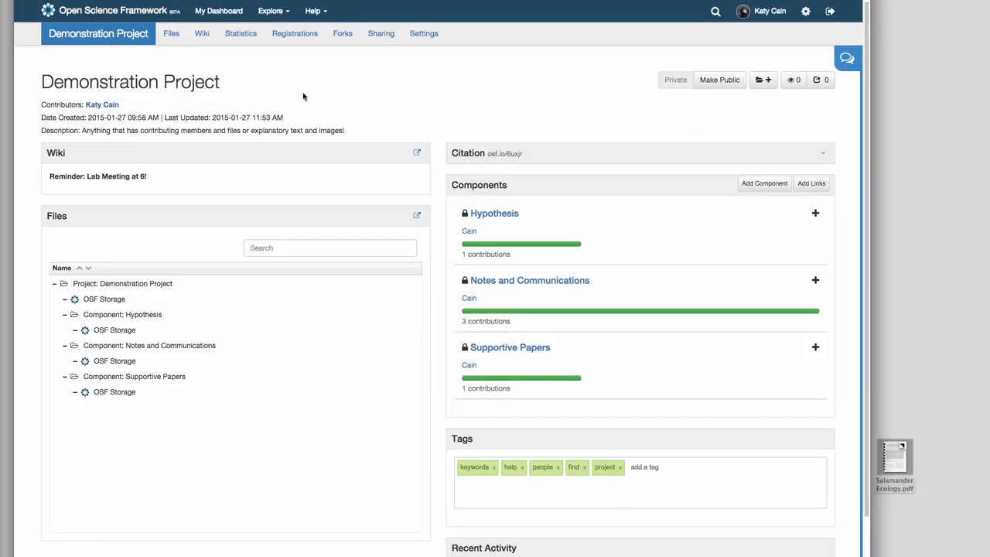
Step: Add a component titled 'Like Creating a Folder' with category Communication
left_click(763, 183)
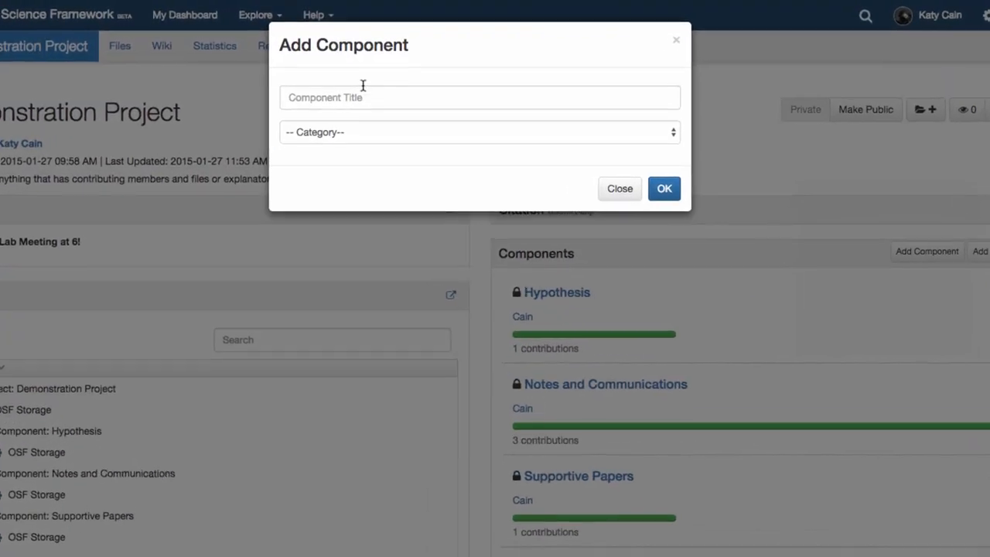
type("Like Creating a Folder")
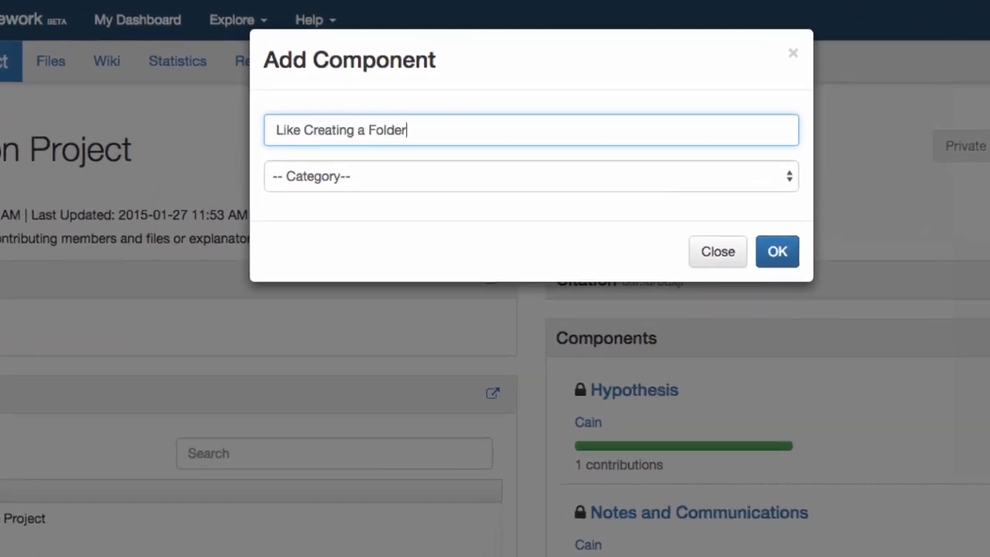
left_click(530, 176)
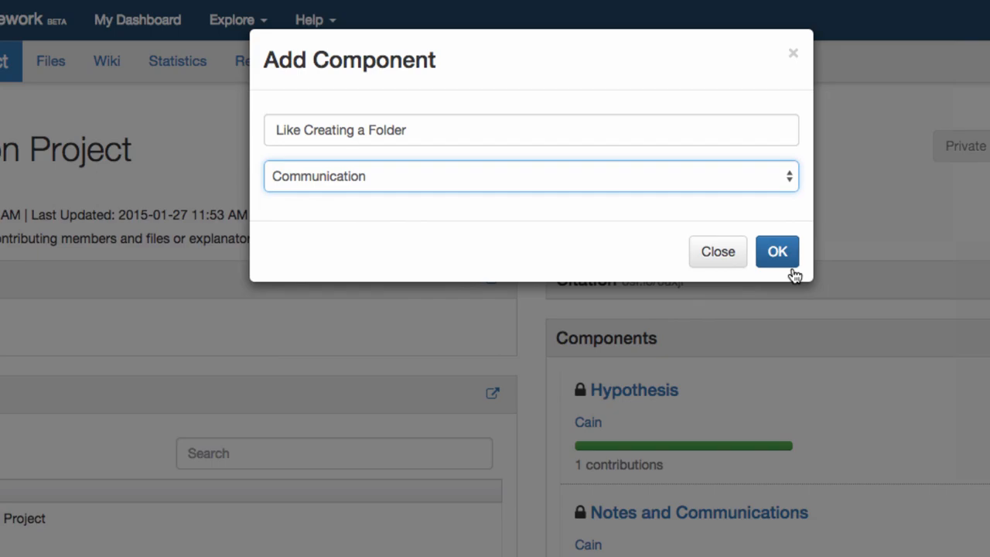
left_click(776, 251)
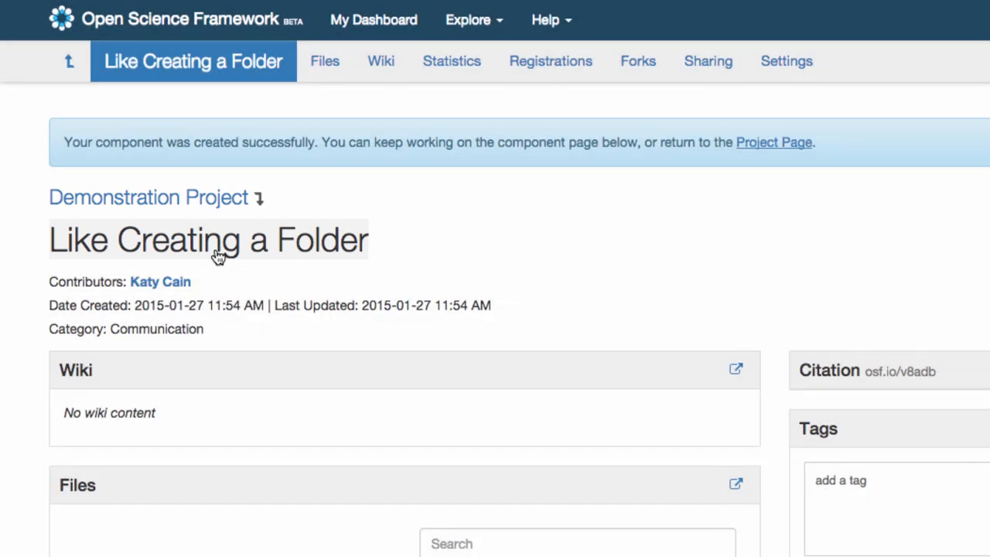
mouse_move(186, 69)
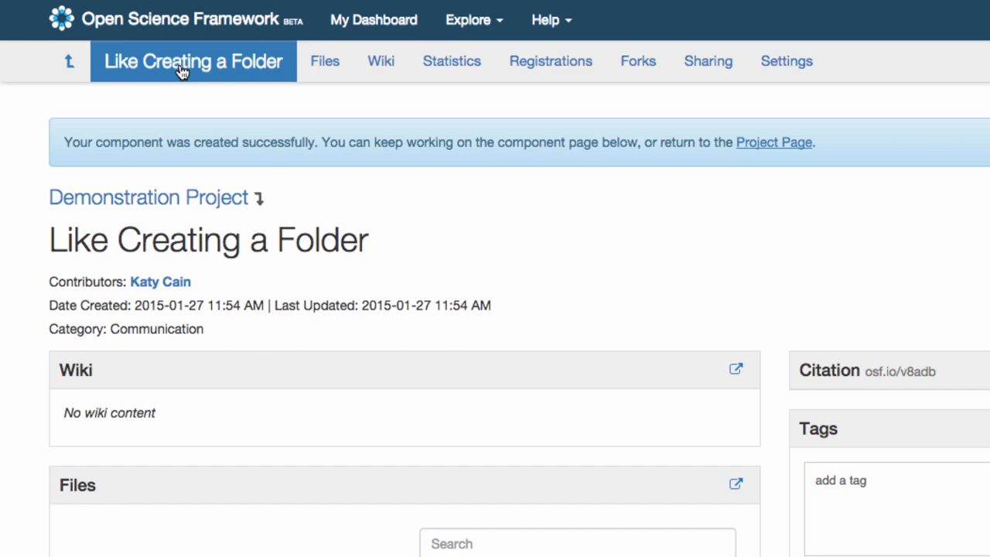